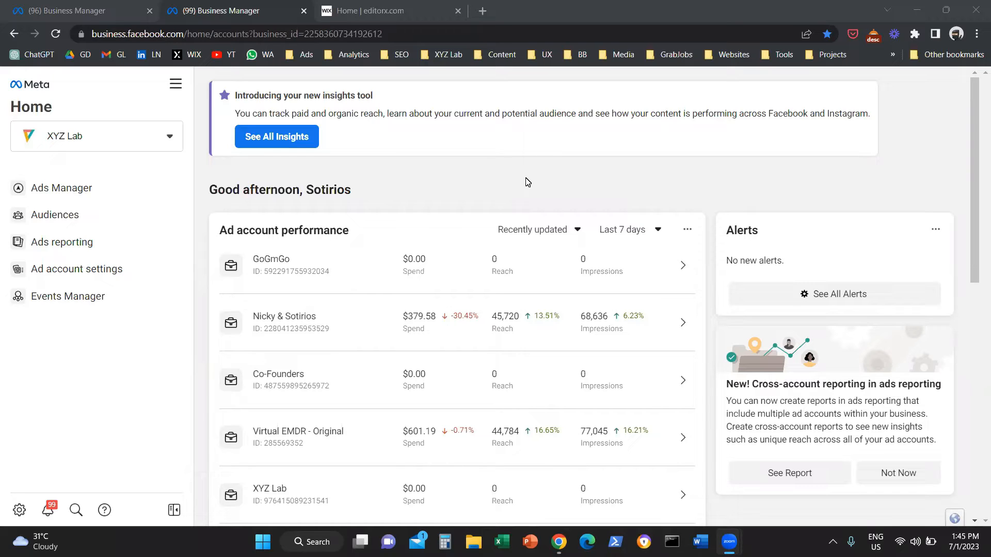
{"action": "mouse_move", "coordinate": [531, 161]}
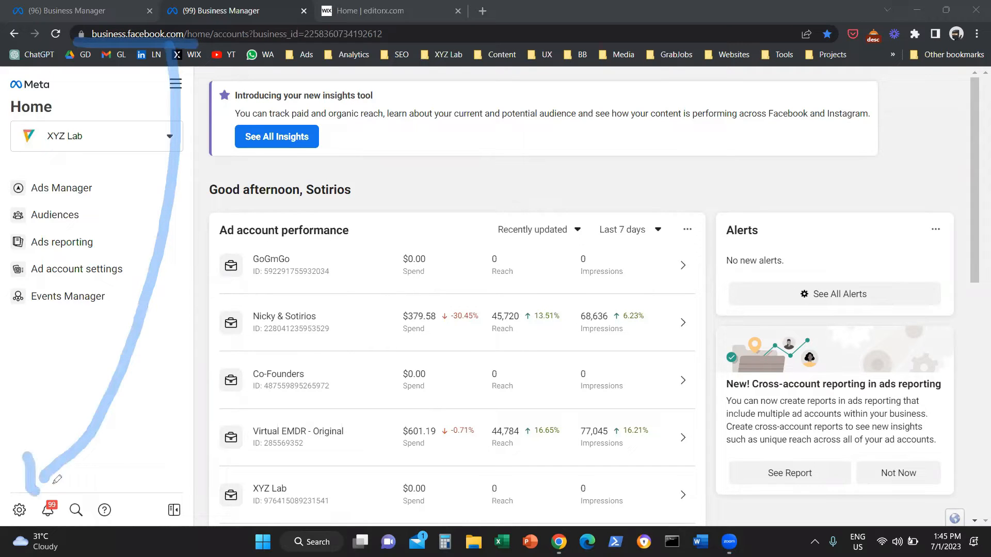
{"action": "mouse_move", "coordinate": [19, 510]}
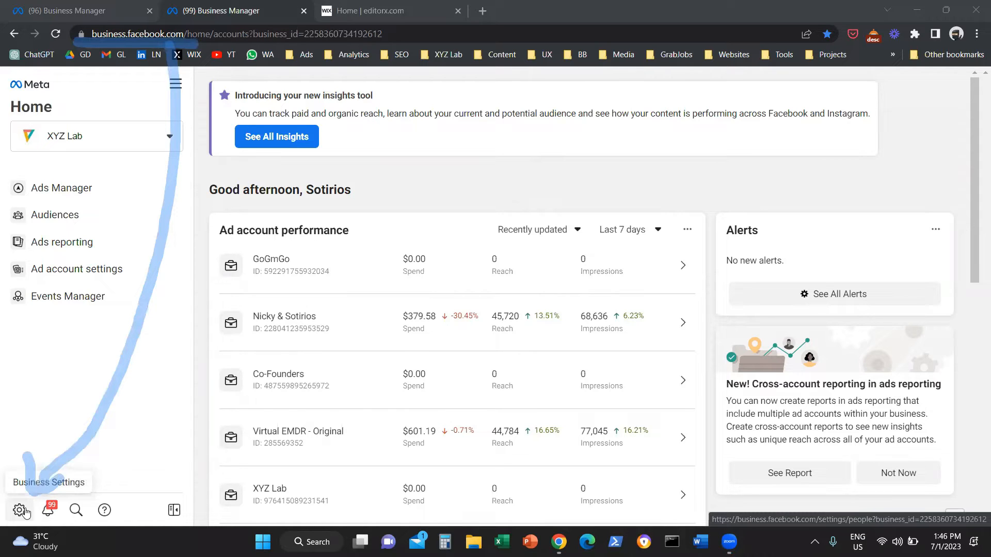
Go into Business Settings and expand Brand safety to reveal Domains and Block lists
{"action": "left_click", "coordinate": [21, 510]}
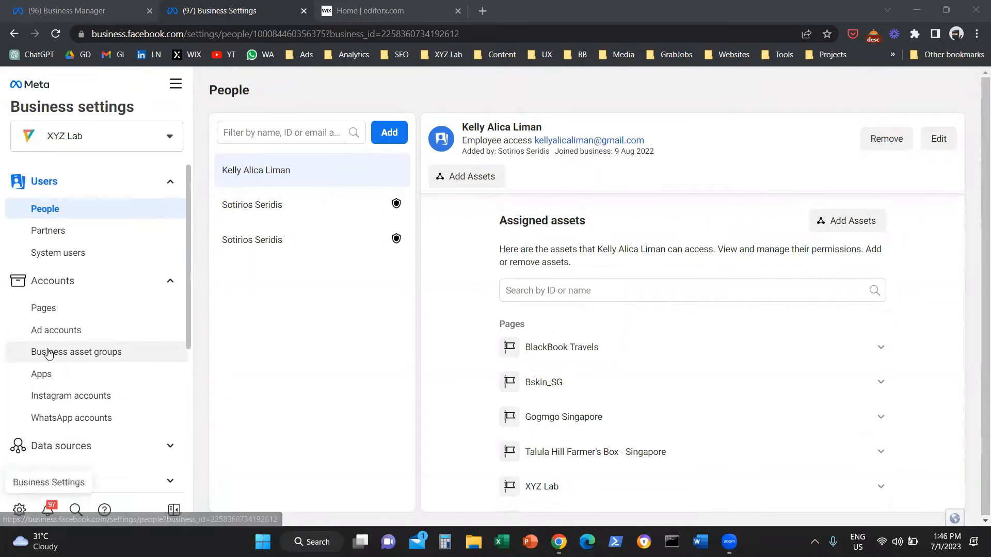
{"action": "scroll", "scroll_direction": "down", "scroll_amount": 3}
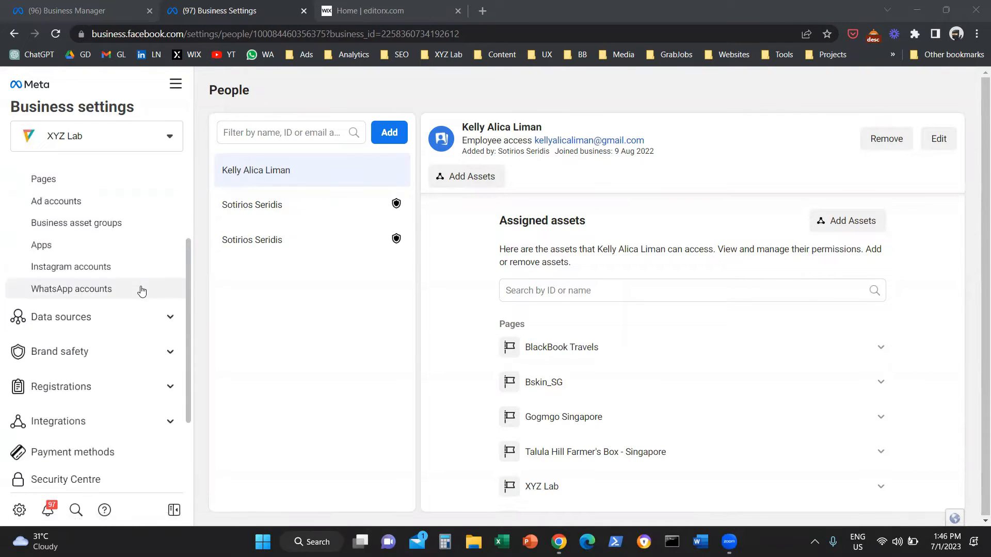
{"action": "scroll", "scroll_direction": "down", "scroll_amount": 3}
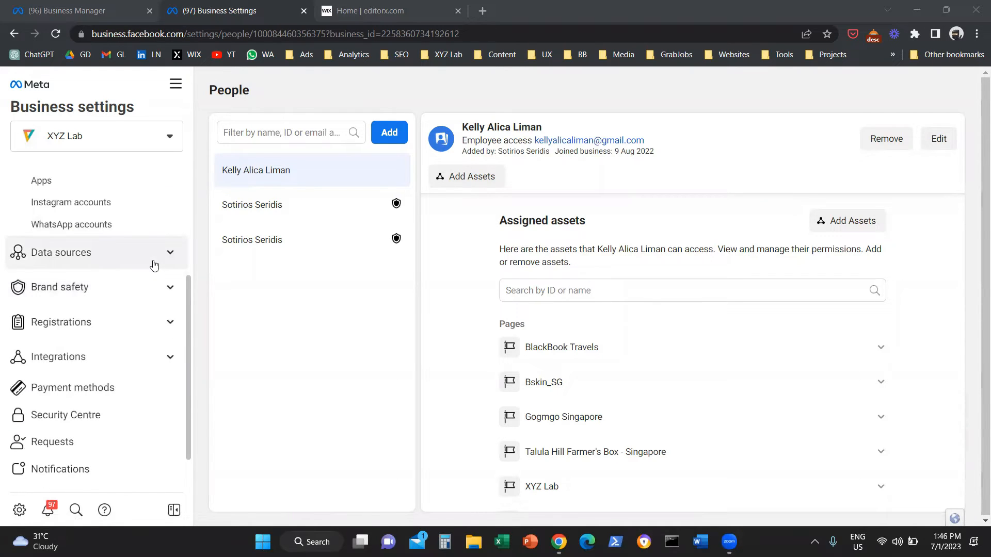
{"action": "mouse_move", "coordinate": [154, 287]}
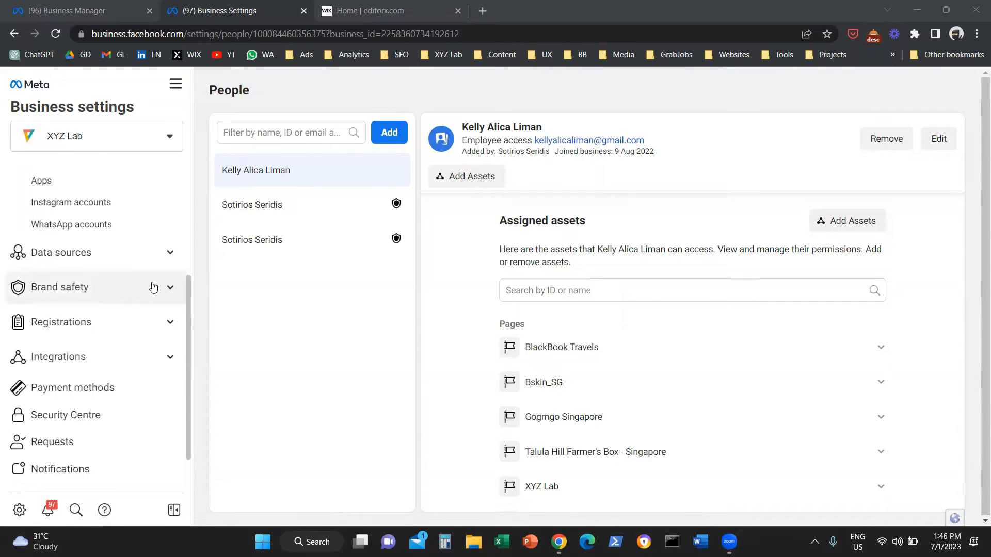
{"action": "left_click", "coordinate": [60, 287]}
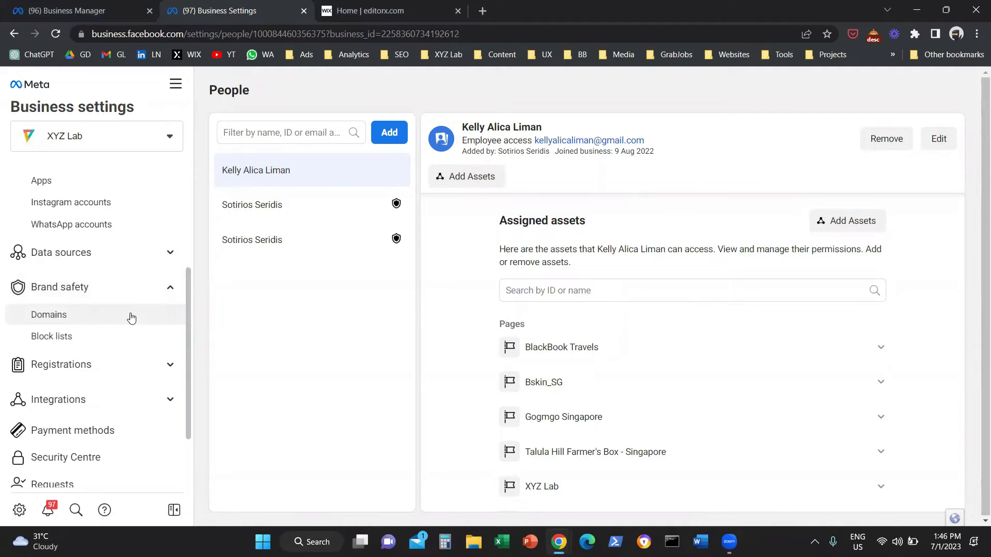
Show the Domains list with sotirios-seridis.com and xyzlab.com verified
{"action": "left_click", "coordinate": [48, 314]}
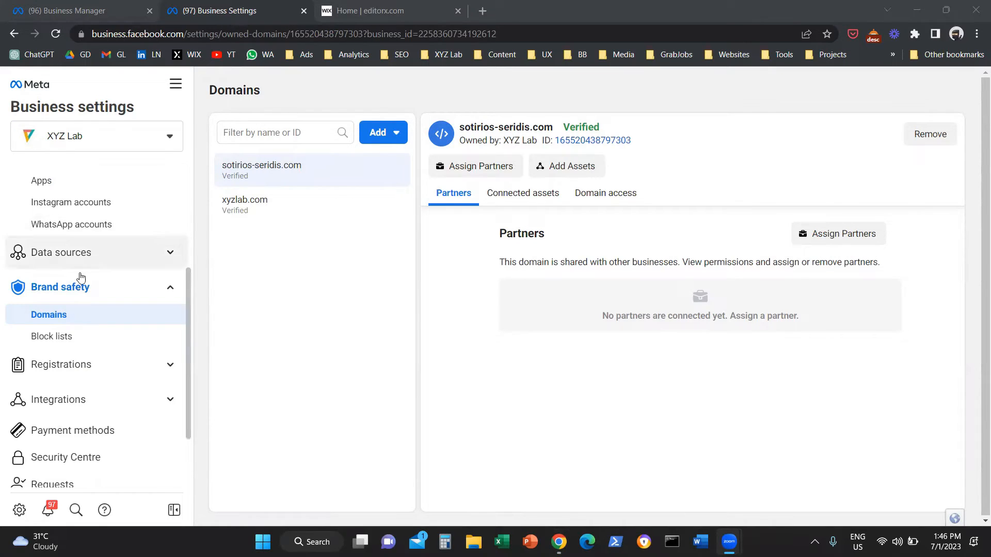
{"action": "mouse_move", "coordinate": [340, 210]}
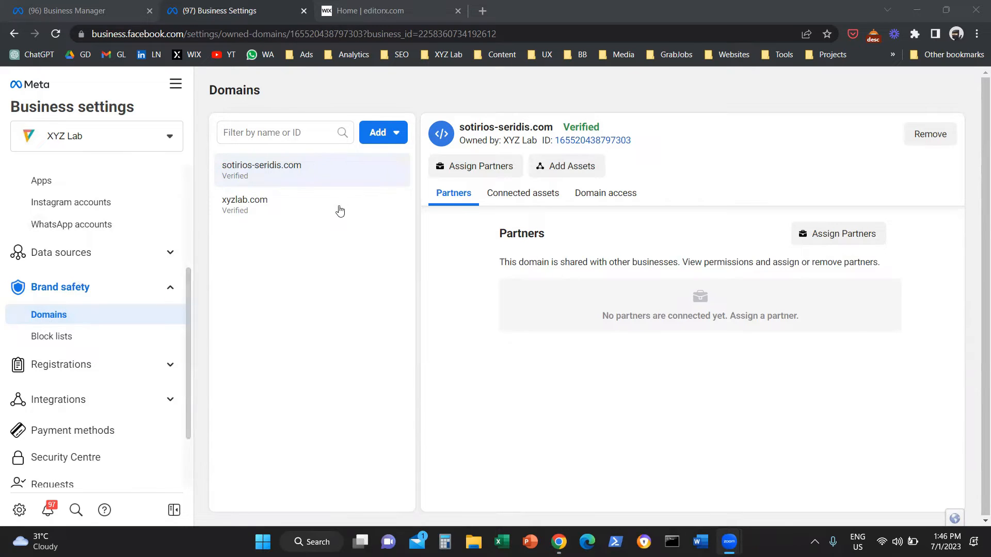
{"action": "mouse_move", "coordinate": [351, 159]}
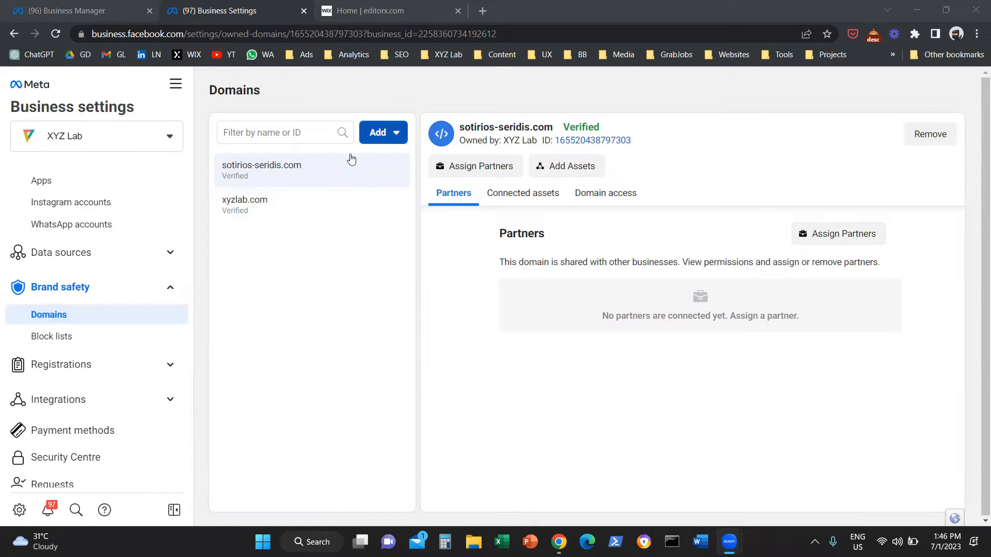
Expand the Add menu offering request access or create a new domain
{"action": "left_click", "coordinate": [382, 133]}
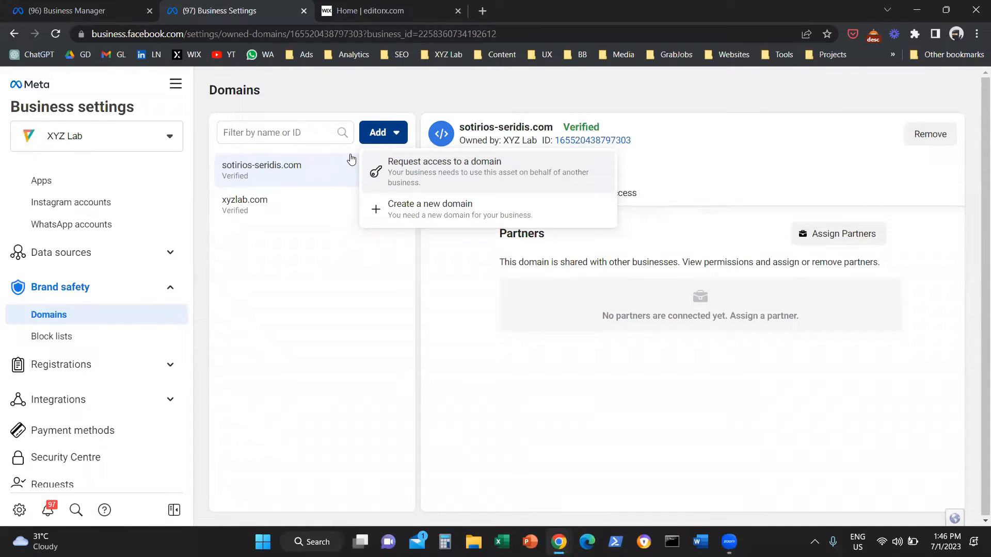
{"action": "mouse_move", "coordinate": [412, 210]}
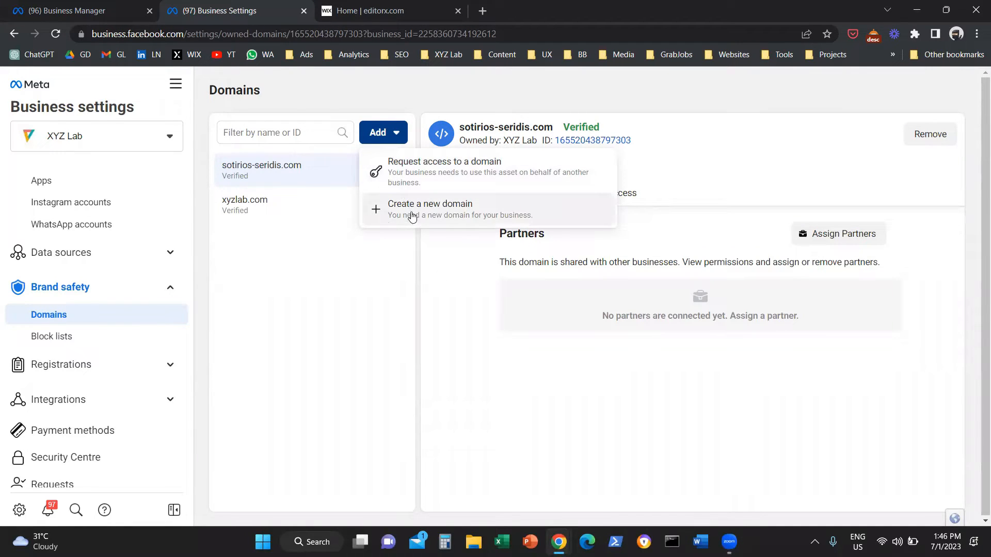
{"action": "mouse_move", "coordinate": [429, 210]}
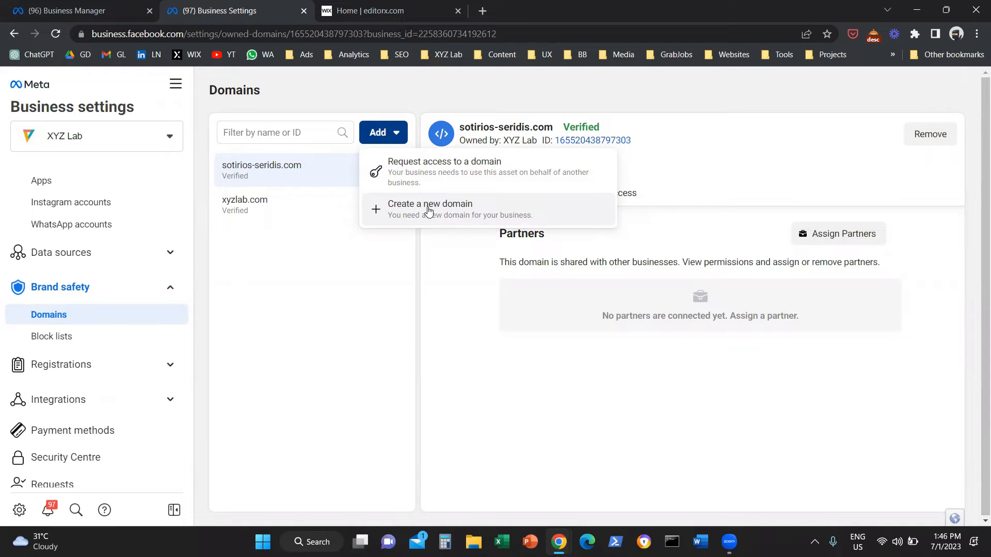
{"action": "mouse_move", "coordinate": [428, 197]}
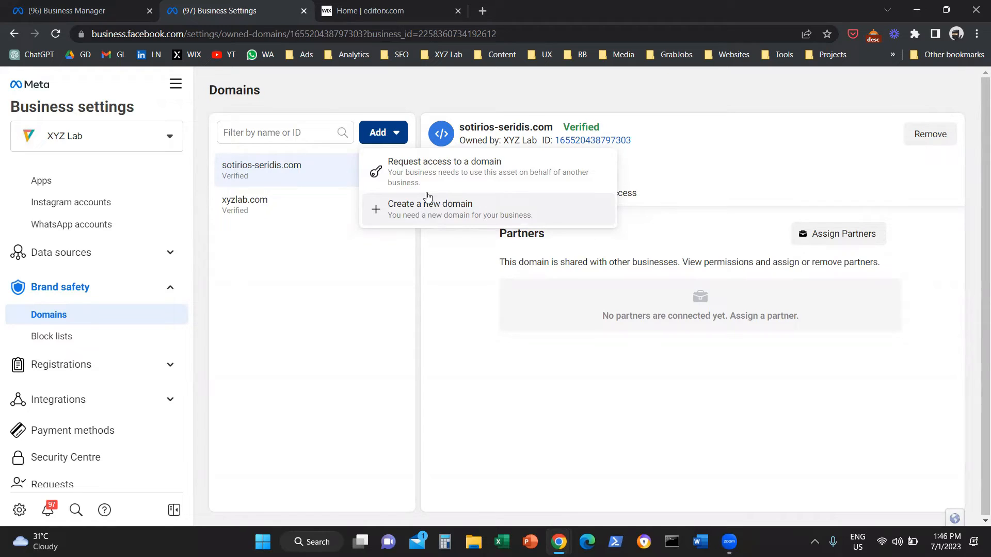
{"action": "mouse_move", "coordinate": [449, 173]}
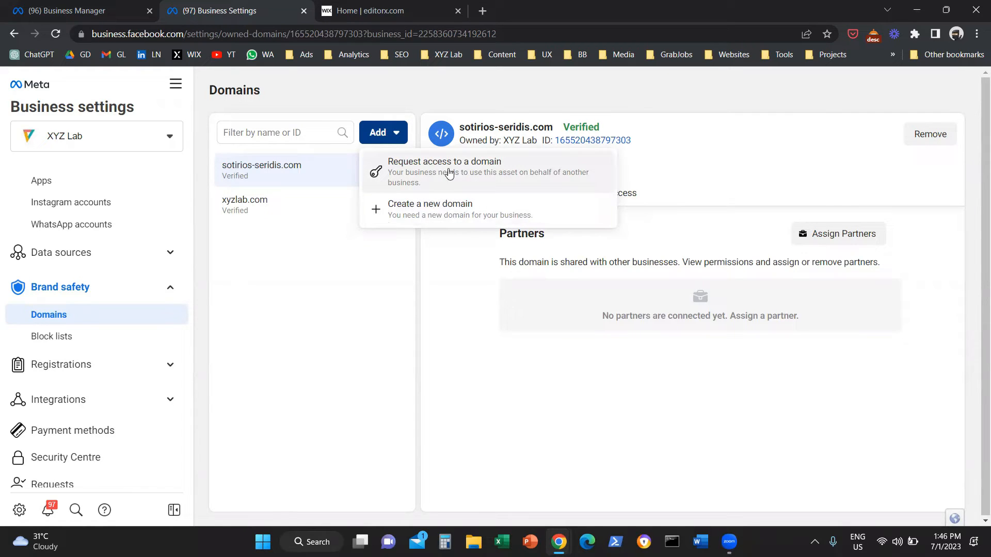
{"action": "mouse_move", "coordinate": [445, 214]}
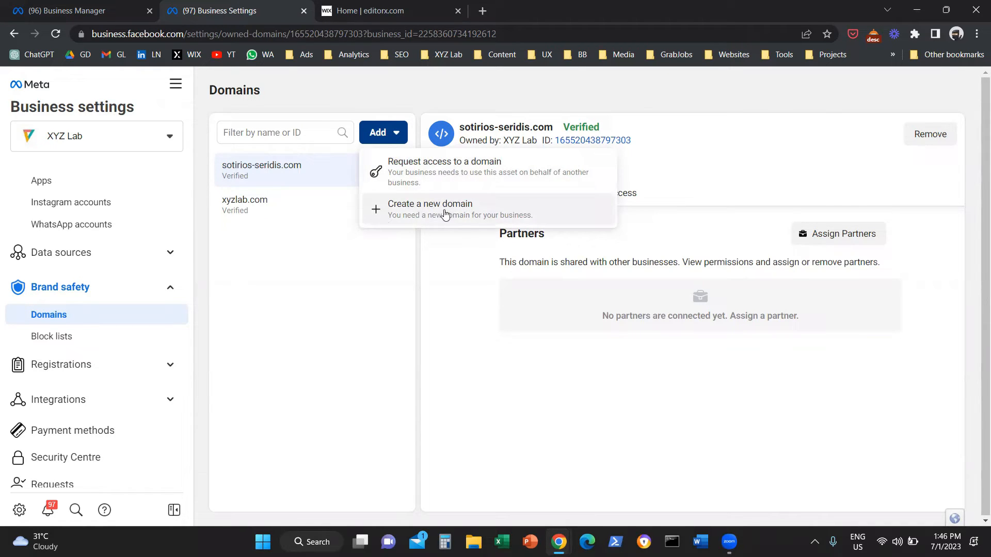
Start creating a new domain and return to the Add a domain dialog from the xyzads.co tab
{"action": "left_click", "coordinate": [430, 203]}
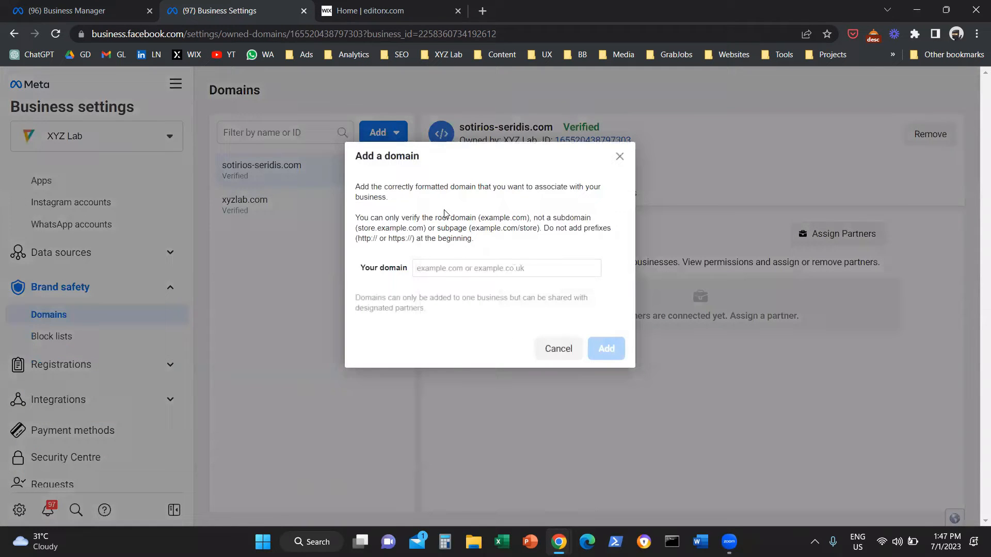
{"action": "mouse_move", "coordinate": [430, 220]}
{"action": "type", "text": "xyzads.co"}
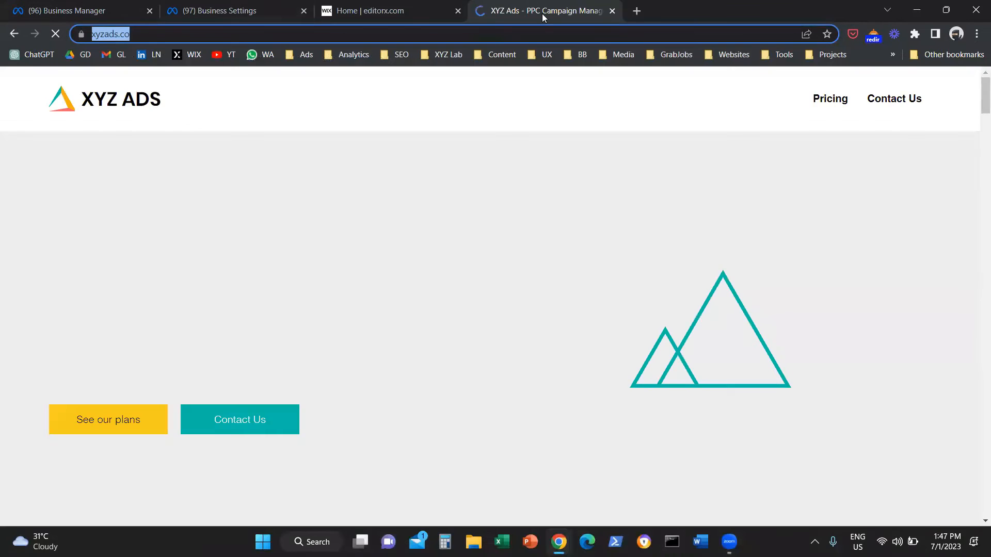
{"action": "left_click", "coordinate": [235, 11]}
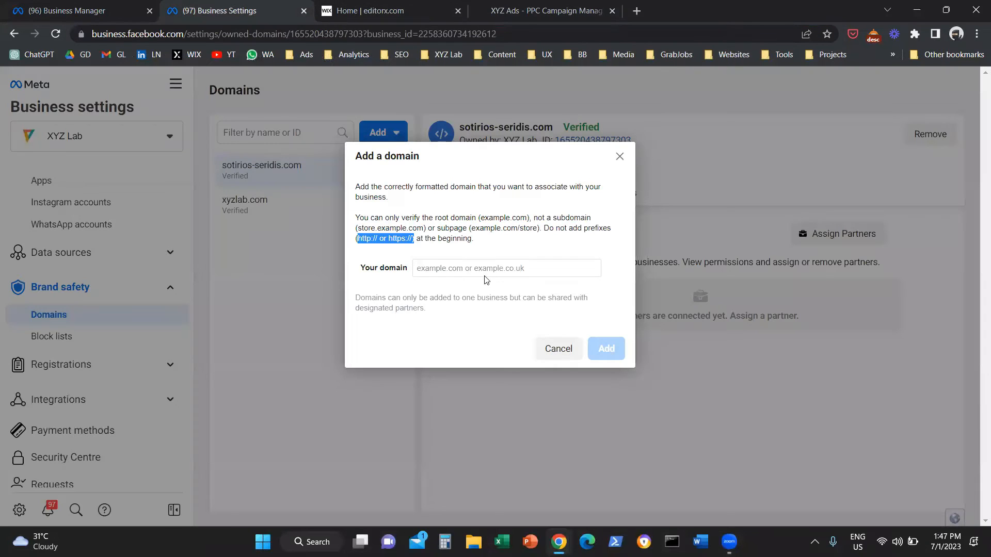
{"action": "type", "text": "https://www.xyzads.com"}
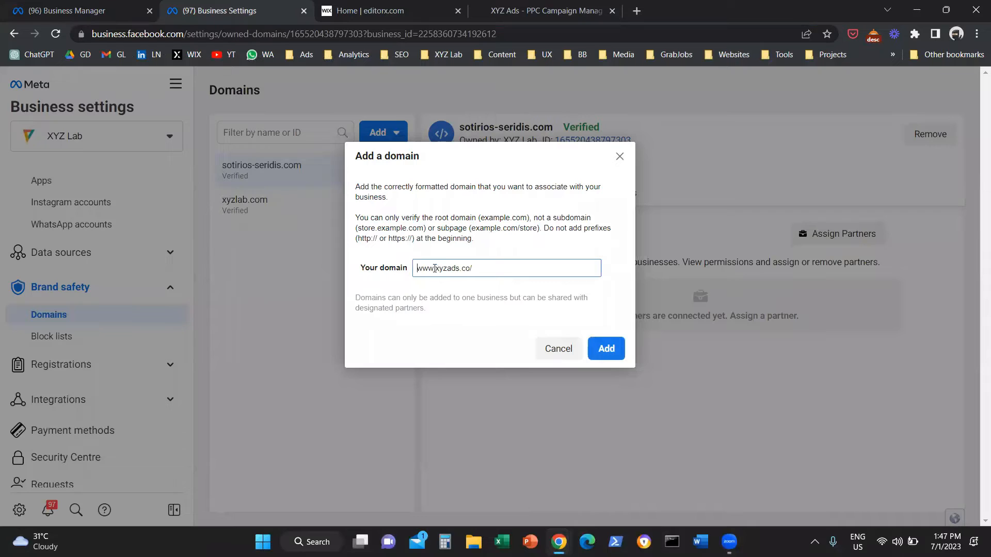
{"action": "double_click", "coordinate": [423, 269]}
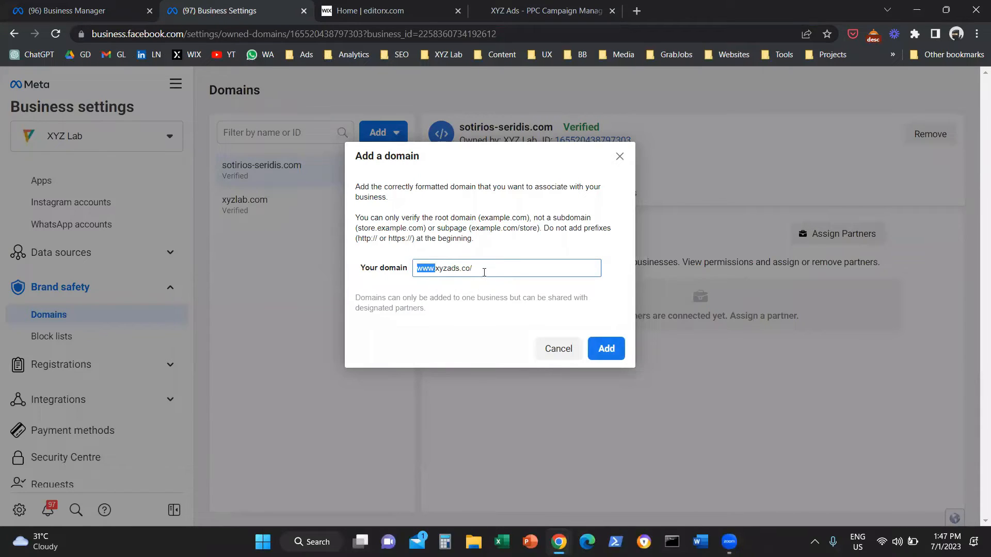
{"action": "type", "text": "xyzads.co"}
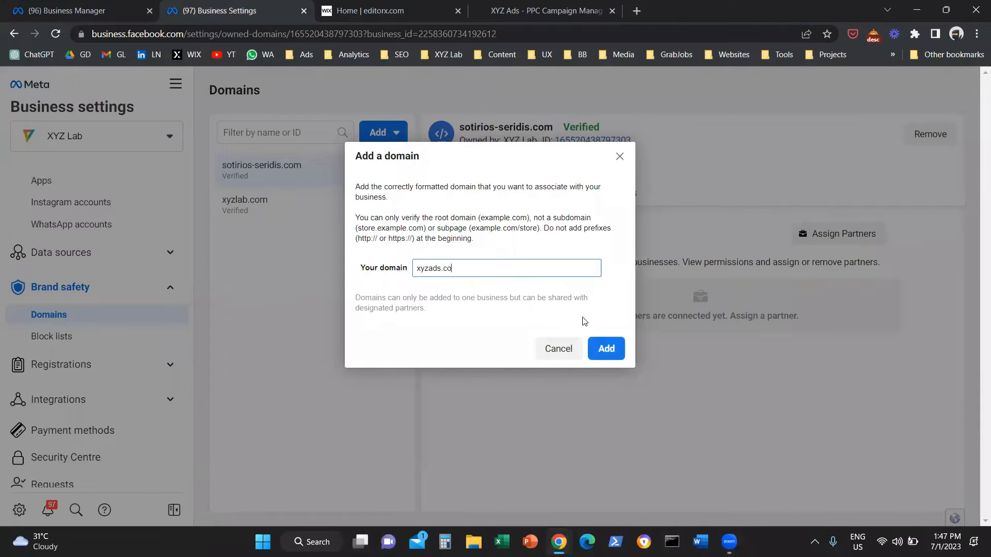
{"action": "left_click", "coordinate": [606, 347]}
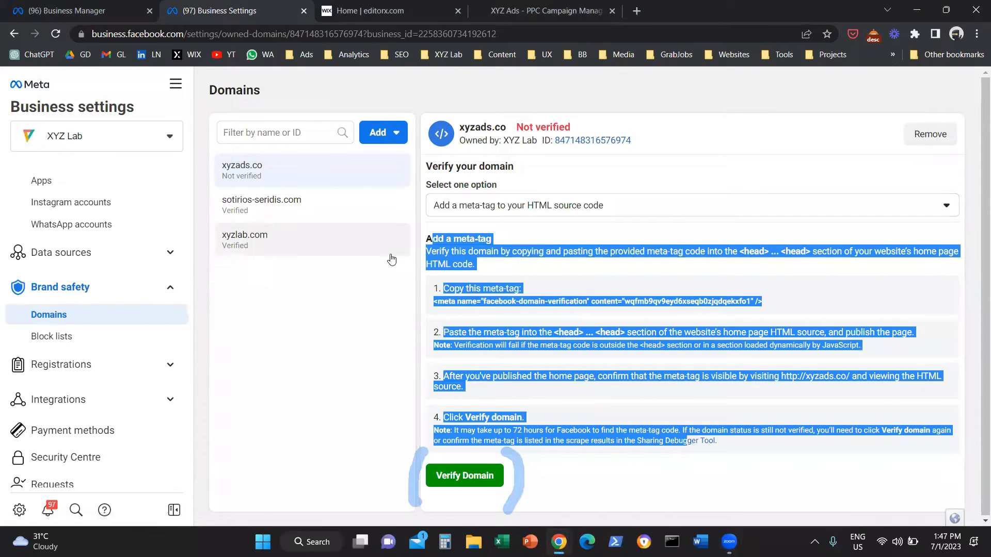
List the verification methods for xyzads.co: meta-tag, HTML file, or DNS TXT record
{"action": "left_click", "coordinate": [520, 237]}
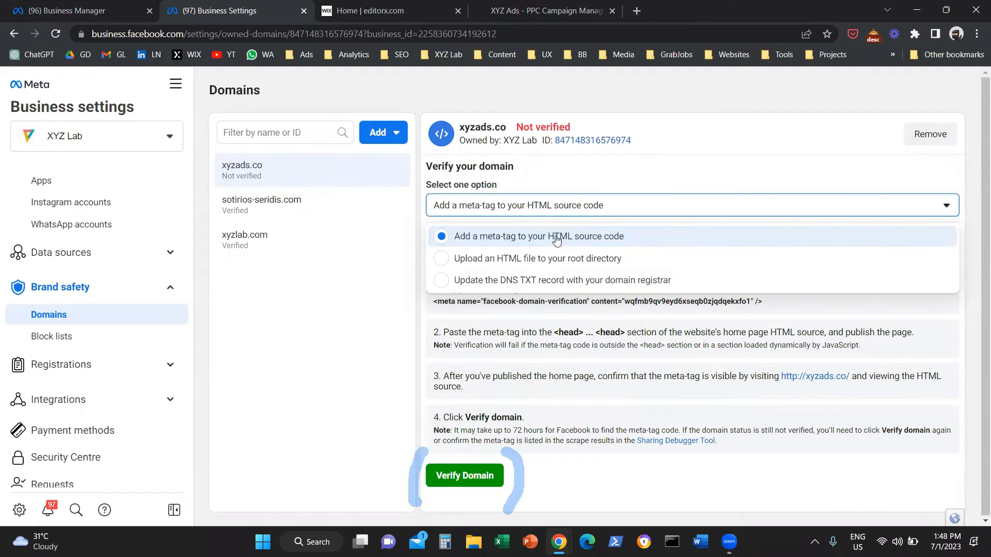
{"action": "mouse_move", "coordinate": [556, 258]}
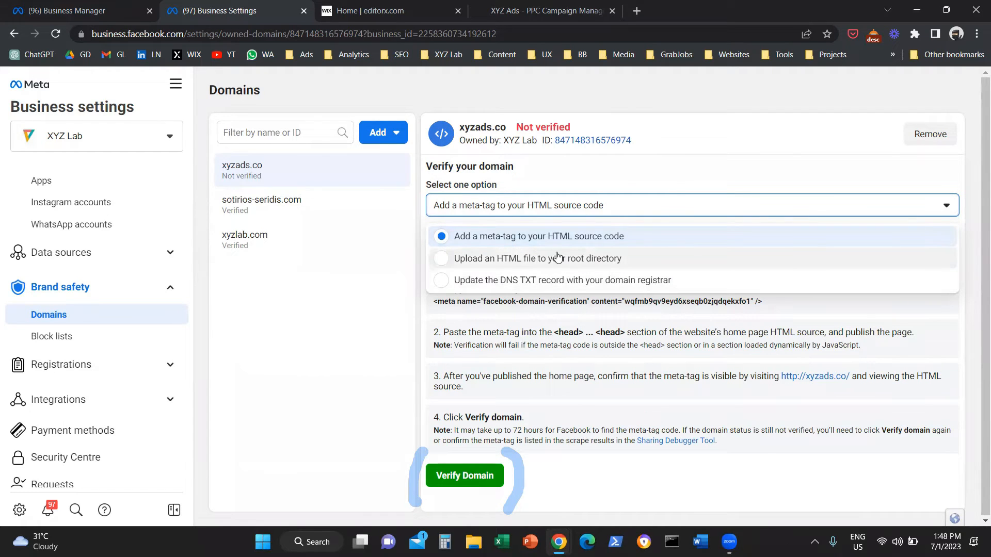
{"action": "mouse_move", "coordinate": [556, 241]}
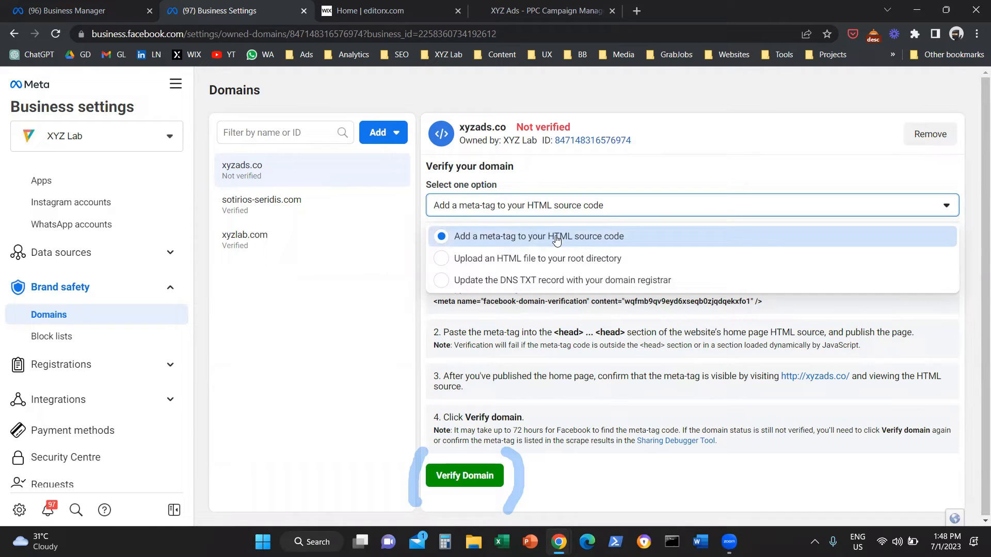
{"action": "mouse_move", "coordinate": [562, 263]}
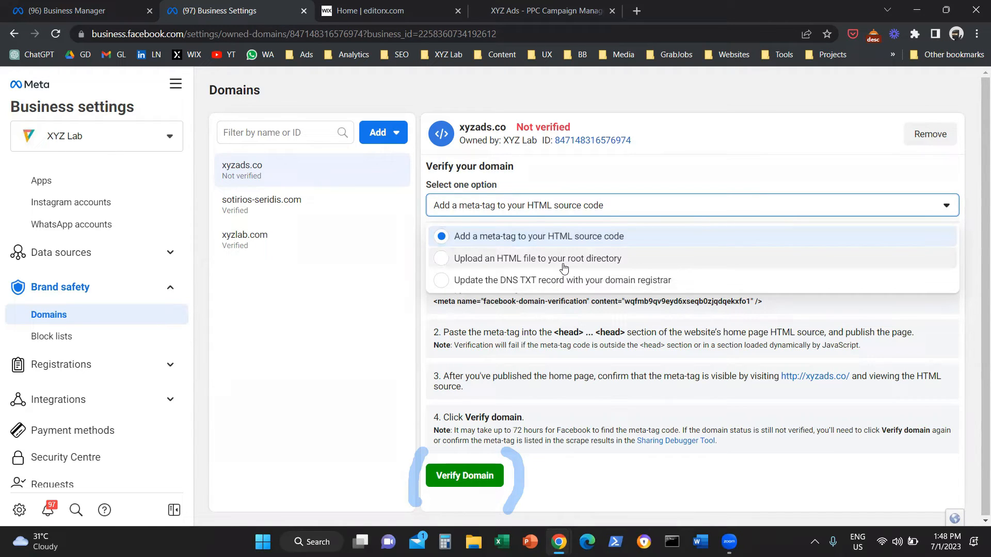
{"action": "mouse_move", "coordinate": [562, 280]}
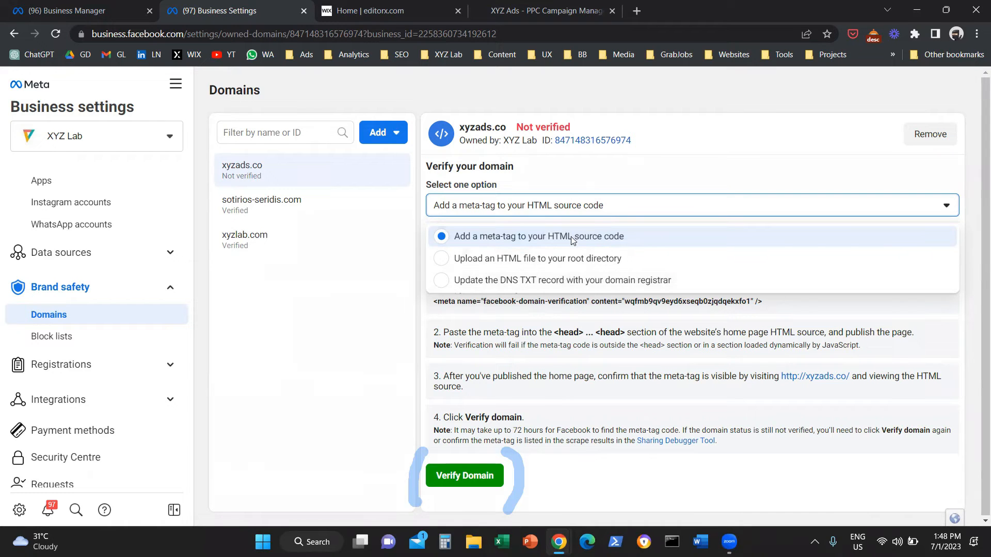
{"action": "mouse_move", "coordinate": [582, 175]}
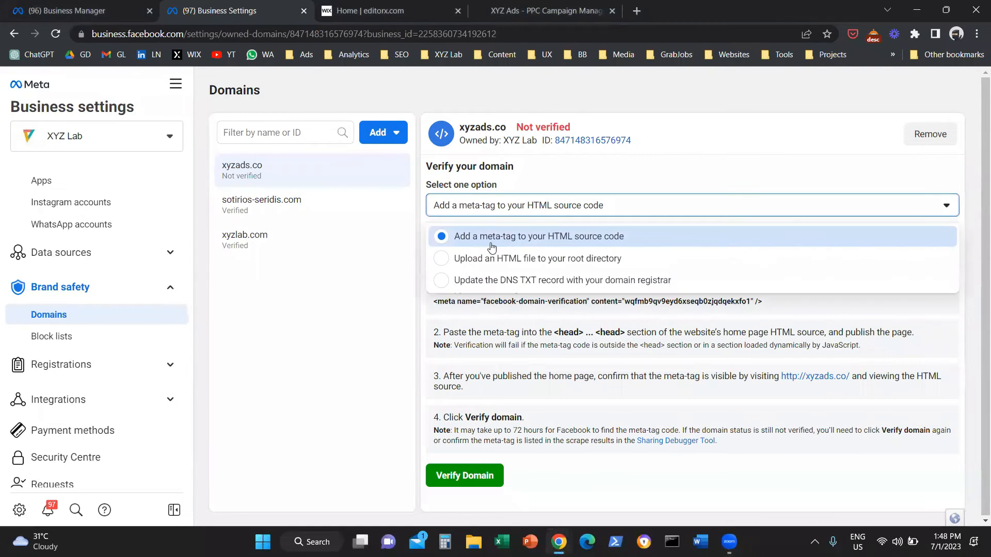
{"action": "mouse_move", "coordinate": [374, 420]}
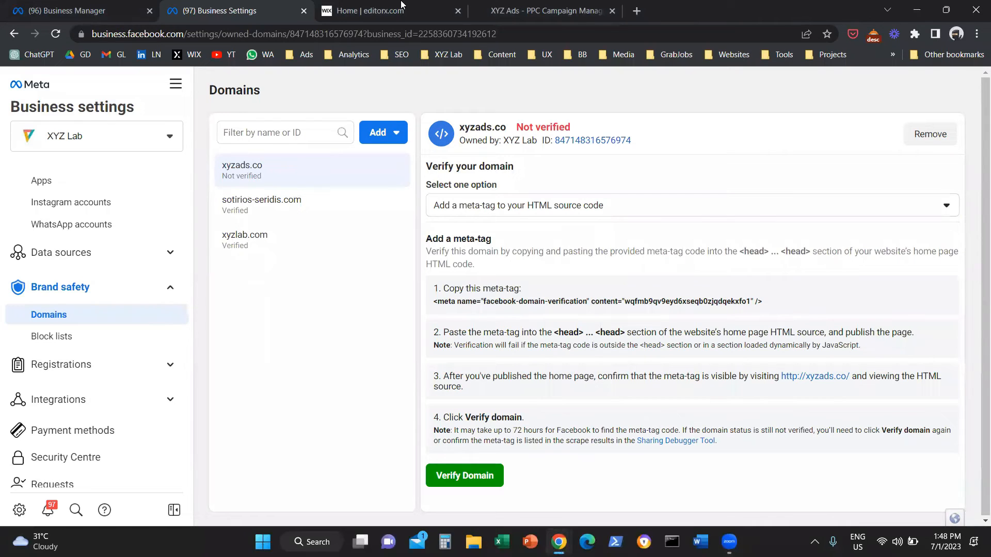
Reach the XYZ Ads site's Custom Code settings in Editor X via Settings
{"action": "left_click", "coordinate": [379, 10]}
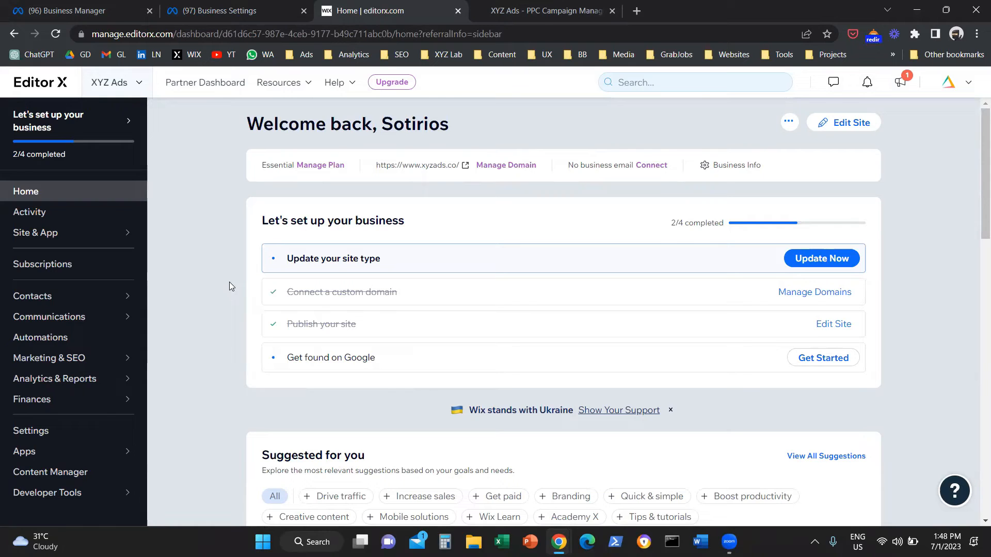
{"action": "mouse_move", "coordinate": [175, 298]}
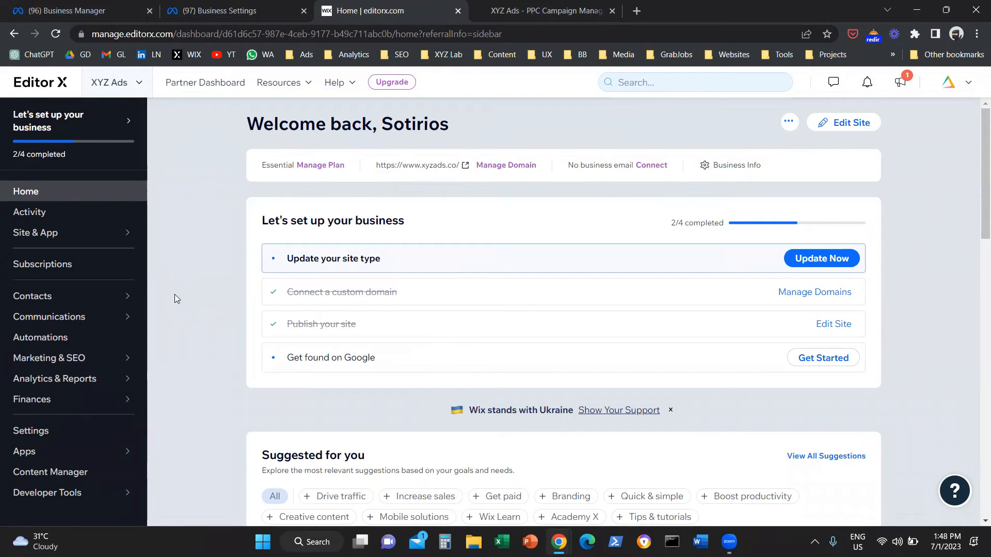
{"action": "mouse_move", "coordinate": [204, 296]}
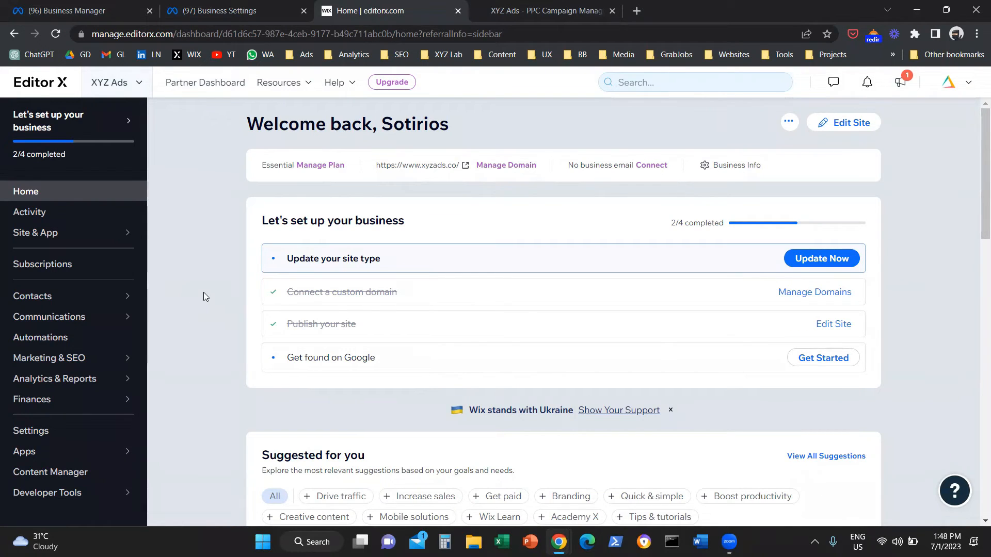
{"action": "left_click", "coordinate": [30, 430]}
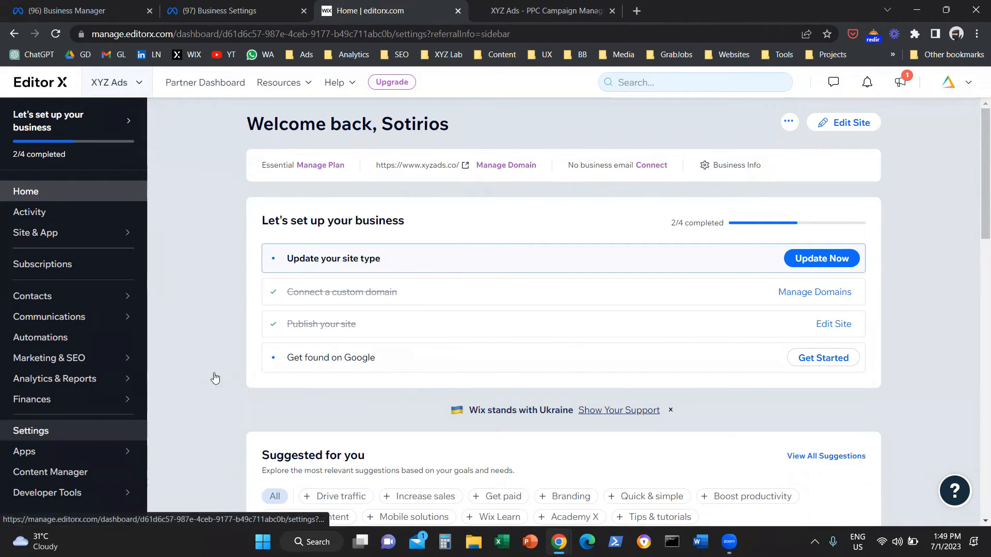
{"action": "left_click", "coordinate": [30, 430]}
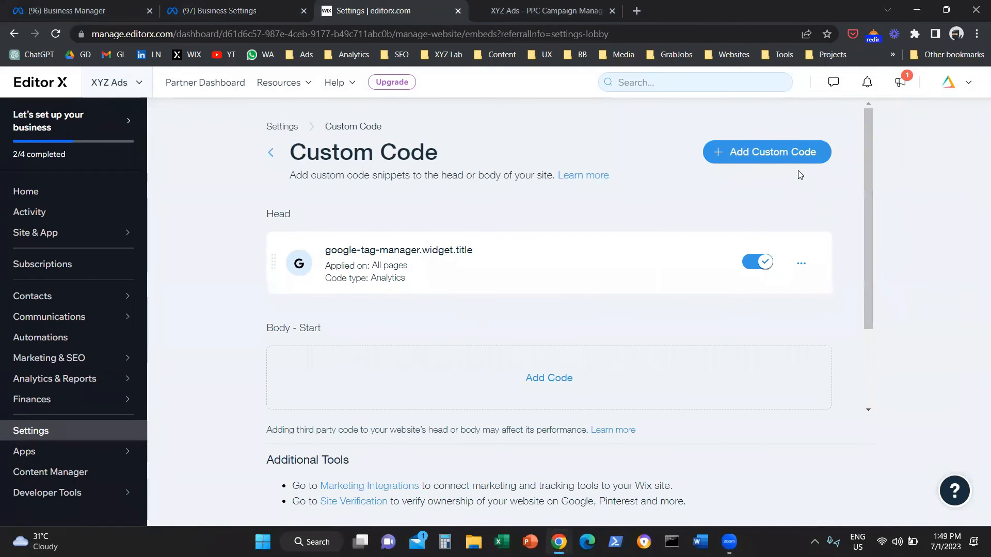
Paste the Facebook domain-verification meta-tag as a Head snippet on All pages and apply it
{"action": "left_click", "coordinate": [765, 152]}
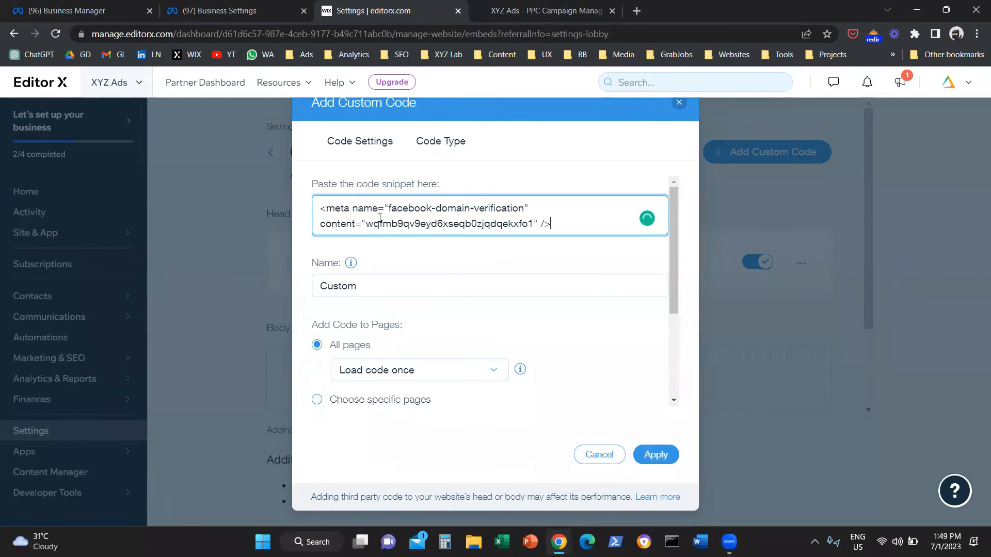
{"action": "left_click", "coordinate": [227, 10]}
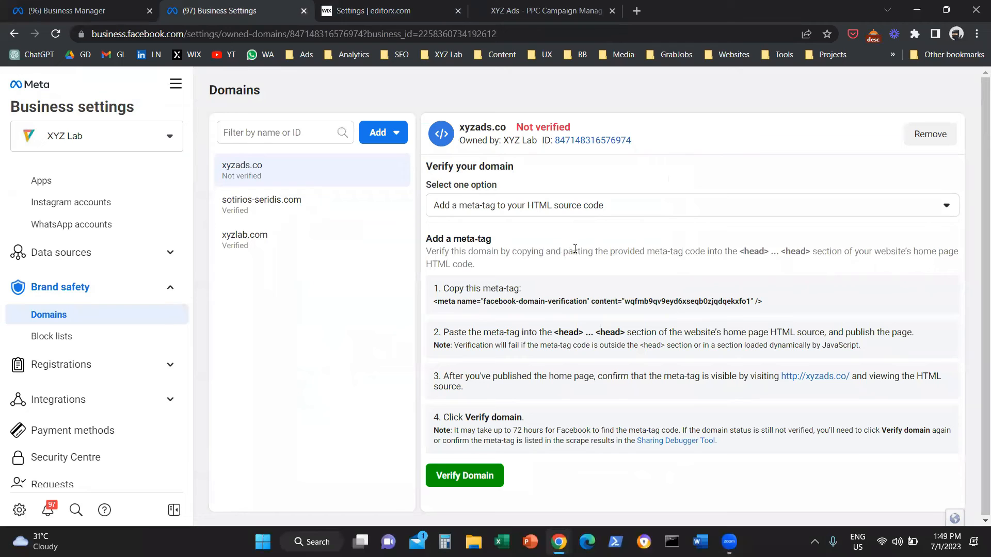
{"action": "mouse_move", "coordinate": [455, 253]}
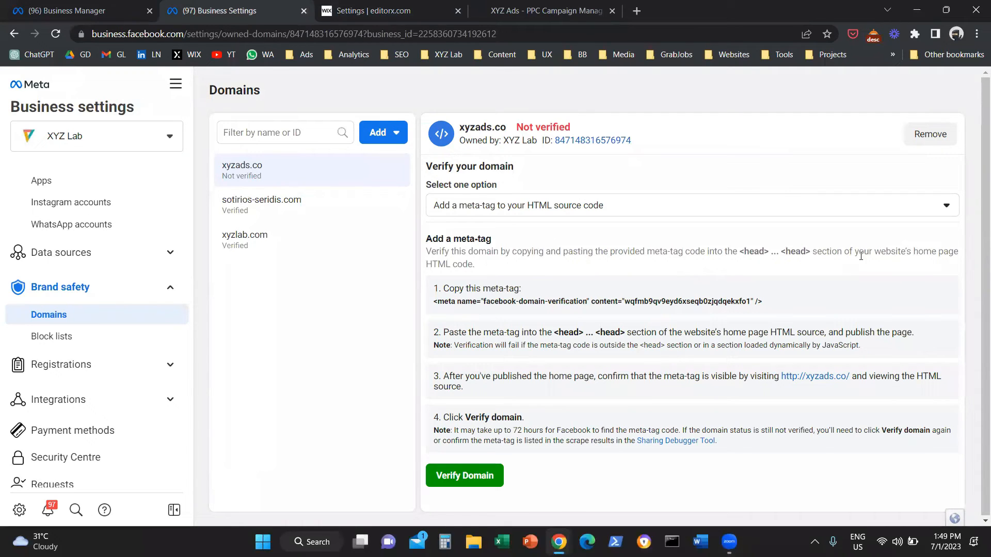
{"action": "left_click", "coordinate": [385, 10]}
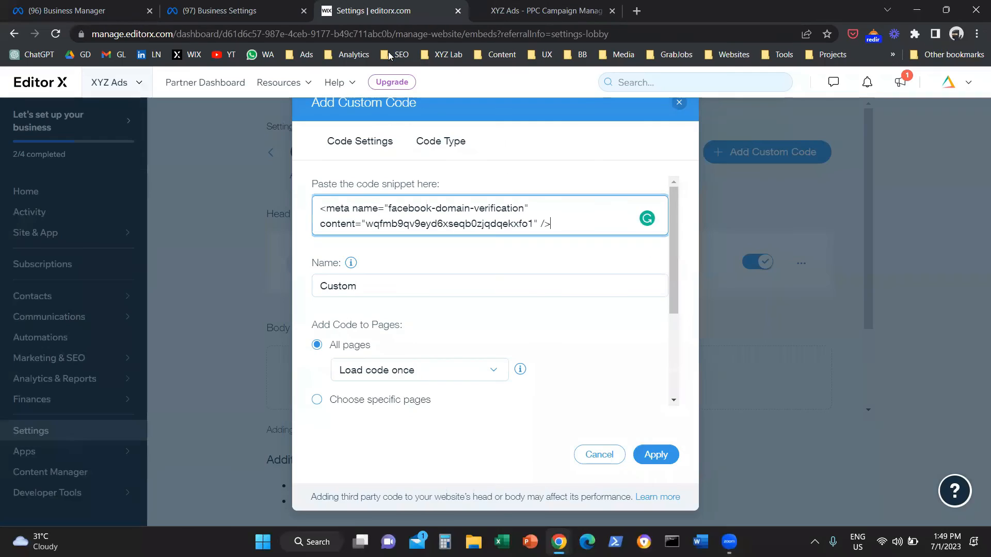
{"action": "left_click", "coordinate": [418, 369]}
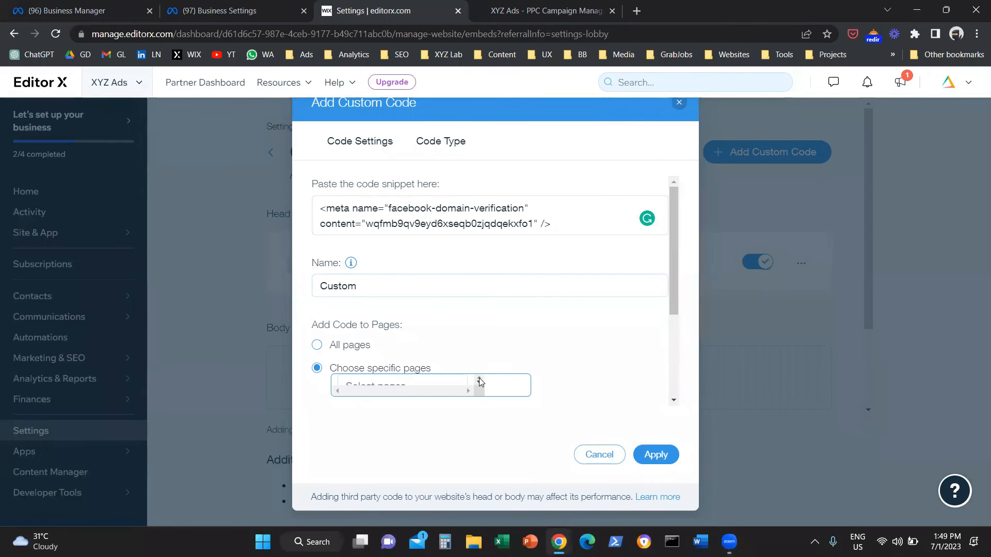
{"action": "left_click", "coordinate": [316, 345]}
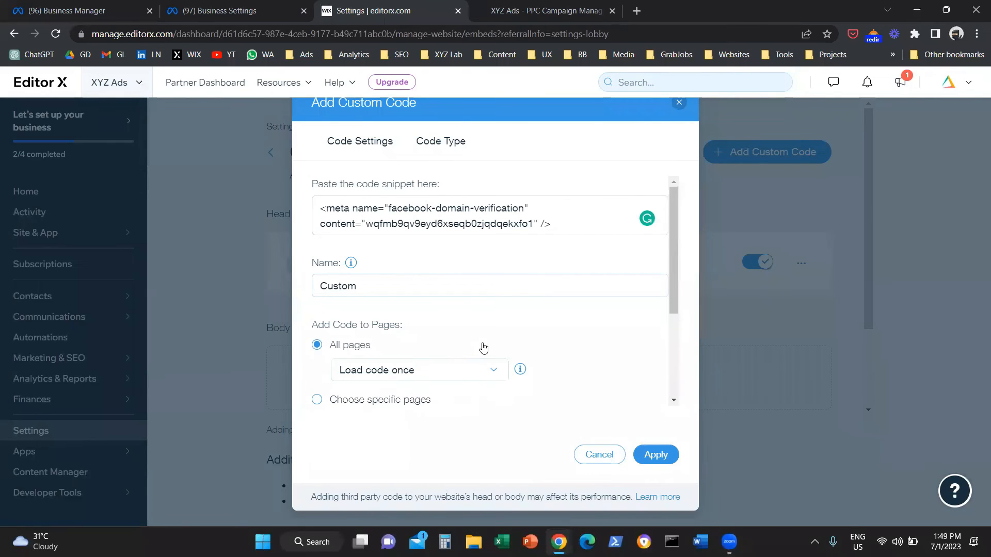
{"action": "mouse_move", "coordinate": [497, 345]}
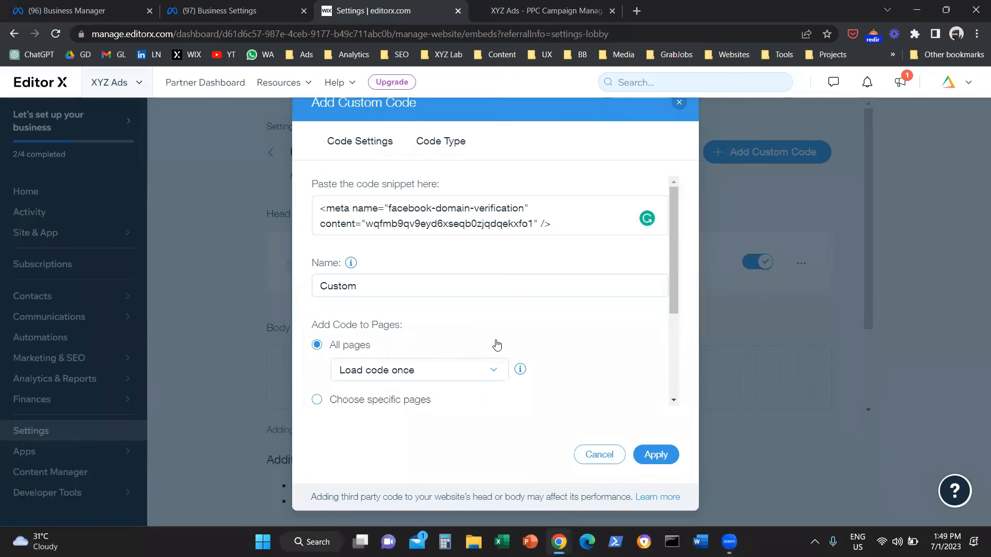
{"action": "mouse_move", "coordinate": [660, 455]}
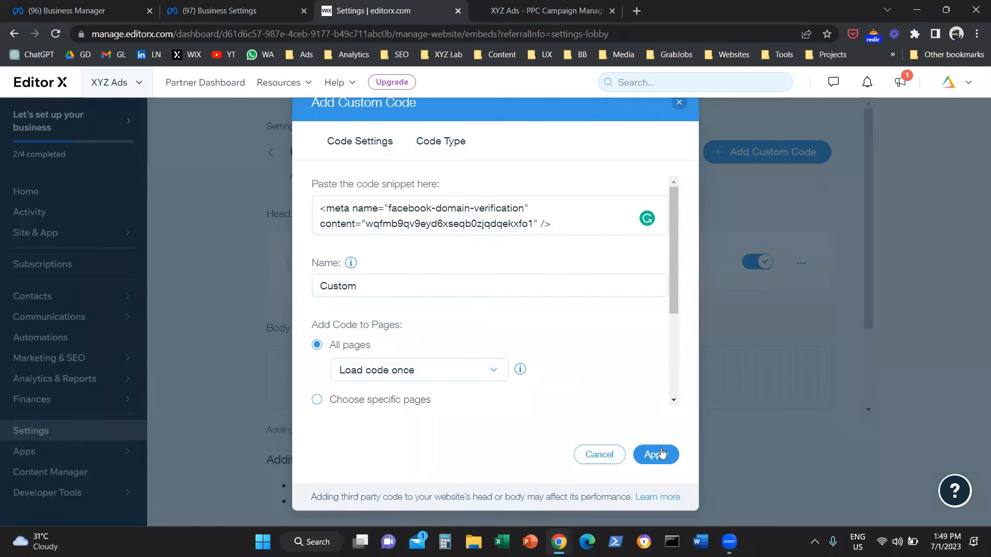
{"action": "left_click", "coordinate": [655, 454]}
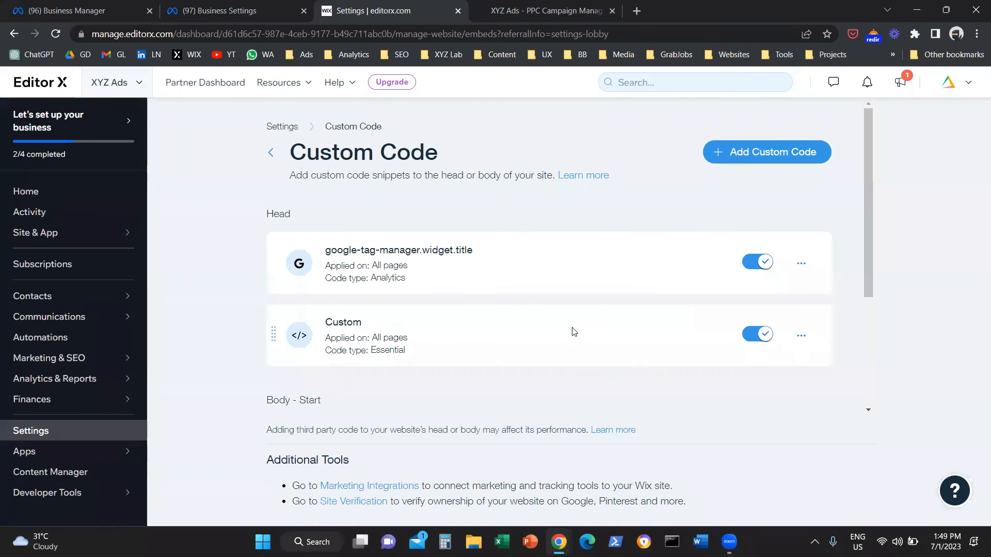
{"action": "mouse_move", "coordinate": [432, 289]}
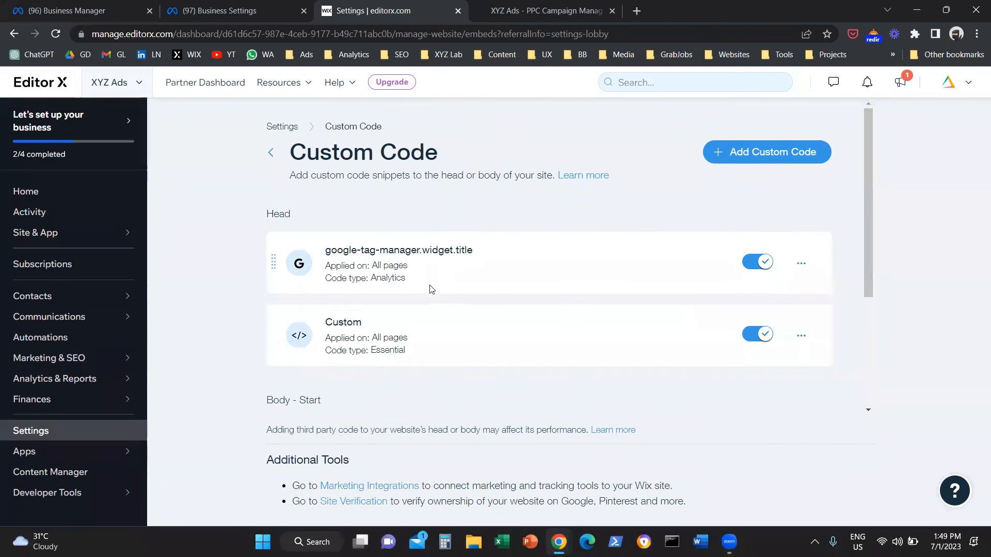
{"action": "mouse_move", "coordinate": [255, 104]}
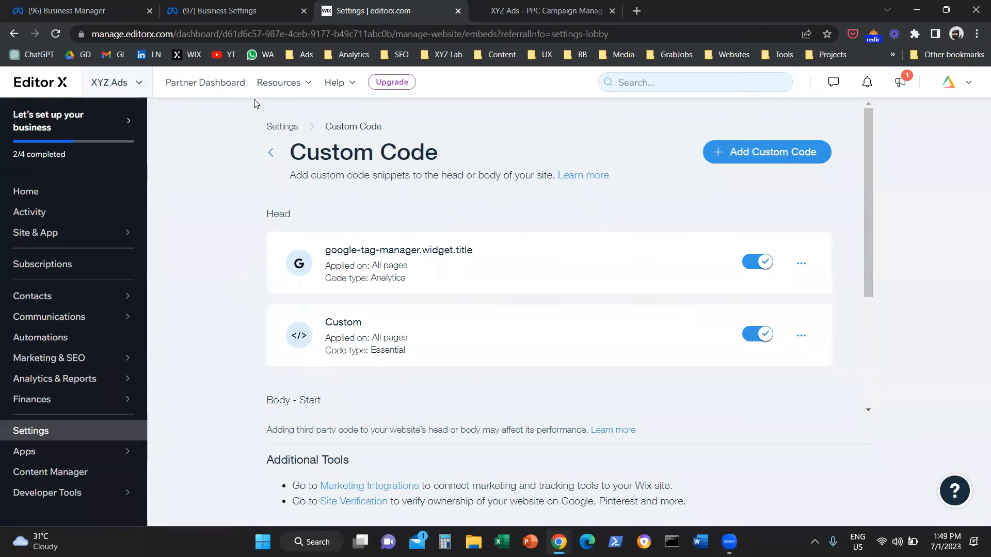
Verify xyzads.co in Business Settings and dismiss the success dialog so it shows Verified
{"action": "left_click", "coordinate": [221, 10]}
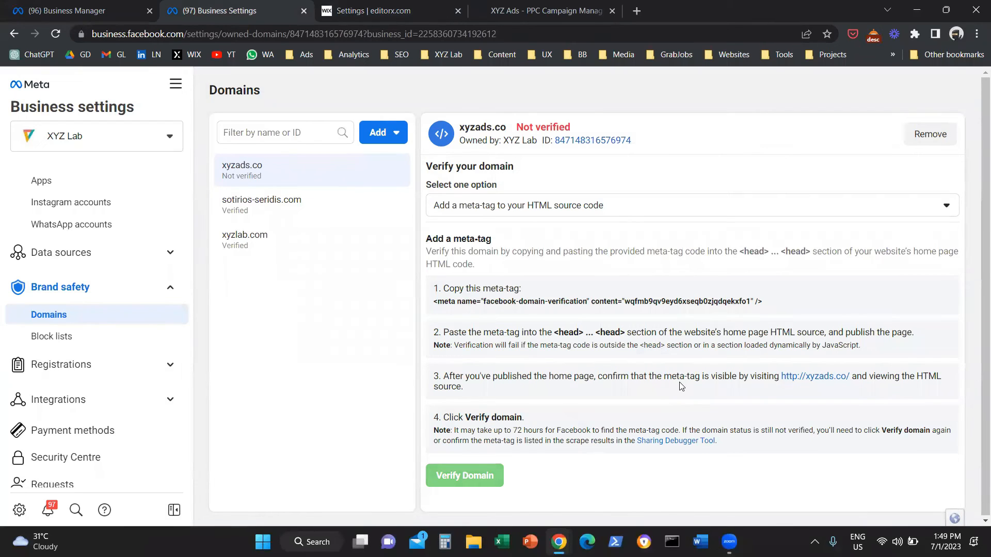
{"action": "mouse_move", "coordinate": [568, 345]}
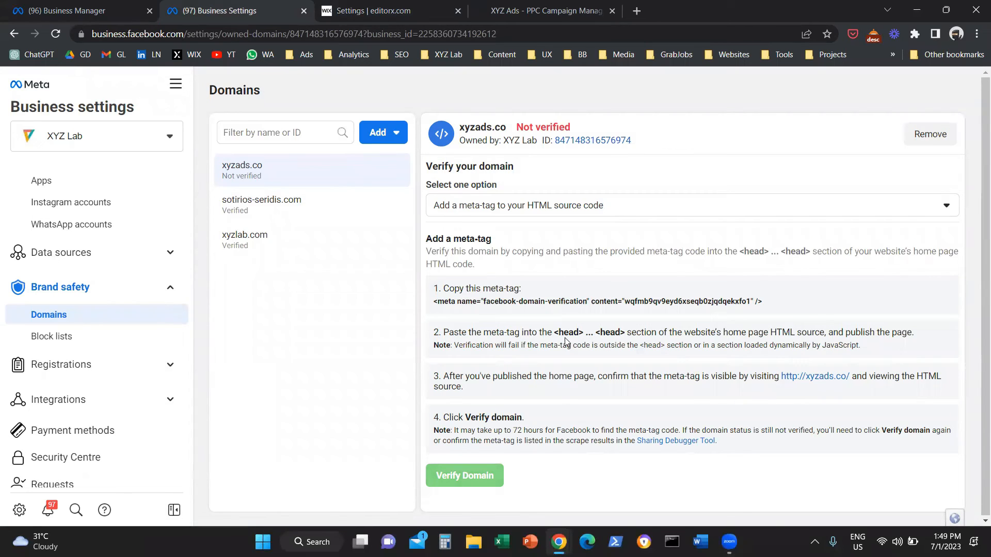
{"action": "mouse_move", "coordinate": [486, 475]}
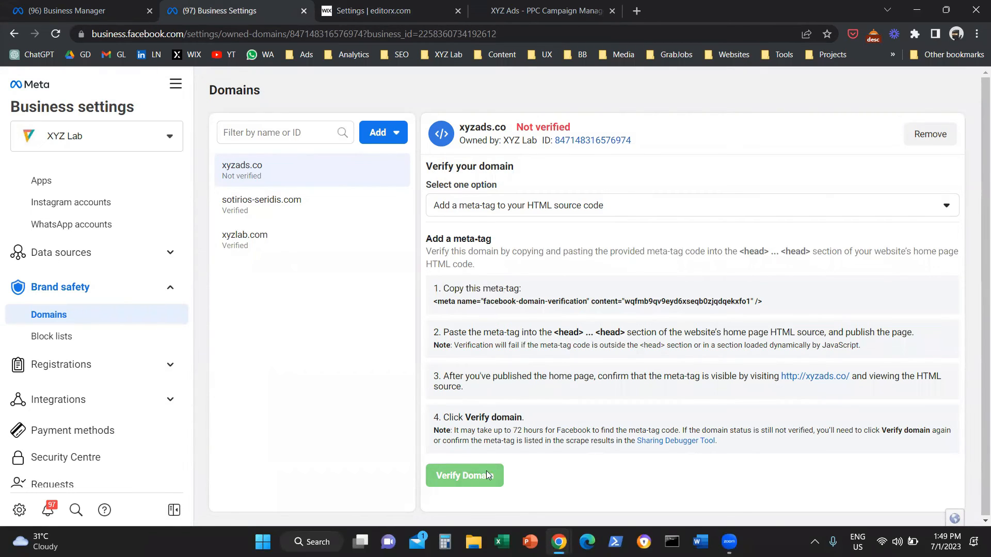
{"action": "mouse_move", "coordinate": [638, 123]}
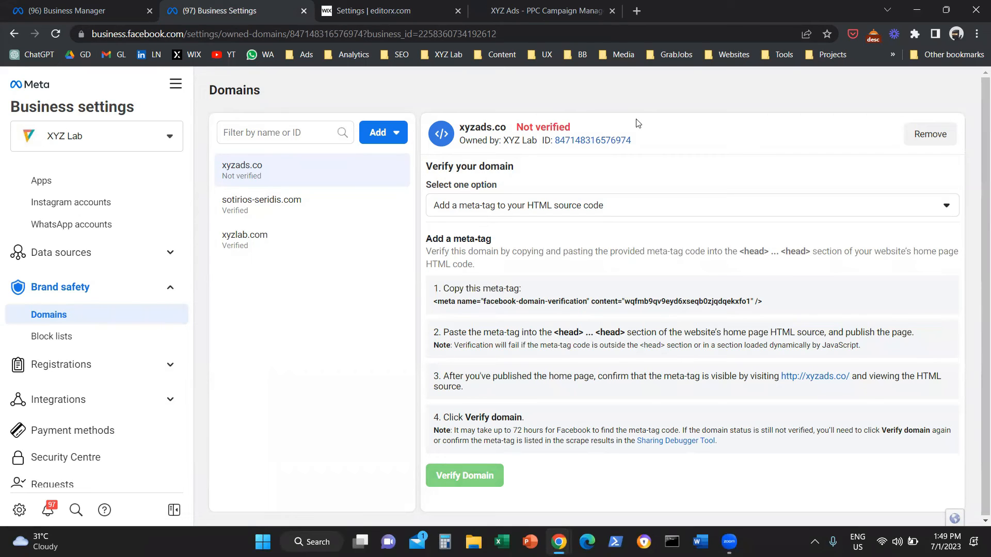
{"action": "left_click", "coordinate": [463, 475]}
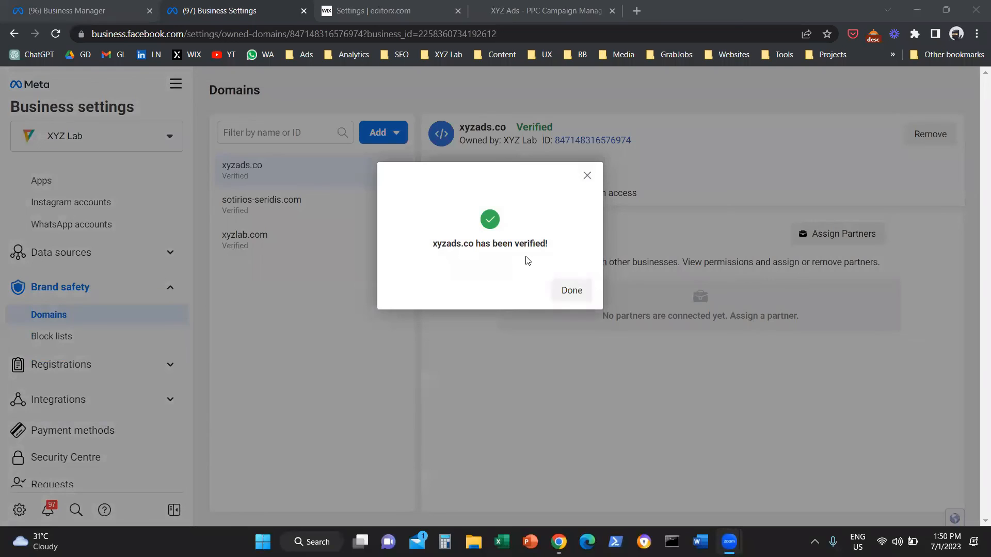
{"action": "left_click", "coordinate": [570, 290]}
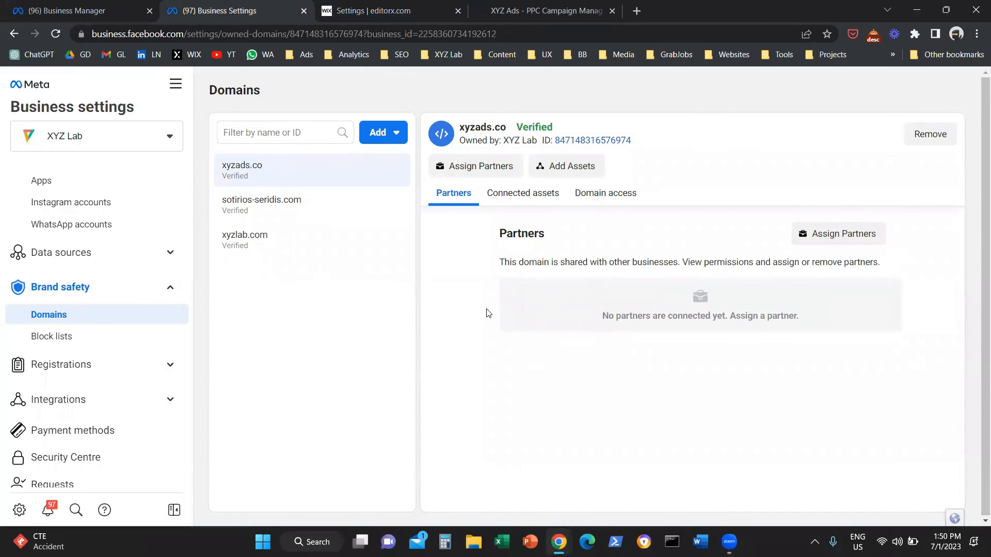
{"action": "mouse_move", "coordinate": [572, 123]}
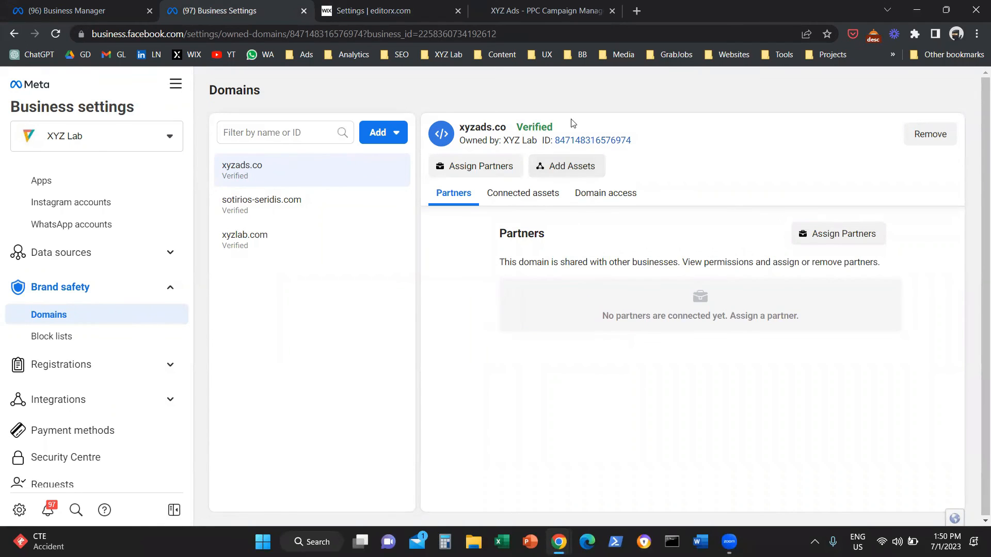
{"action": "mouse_move", "coordinate": [488, 266]}
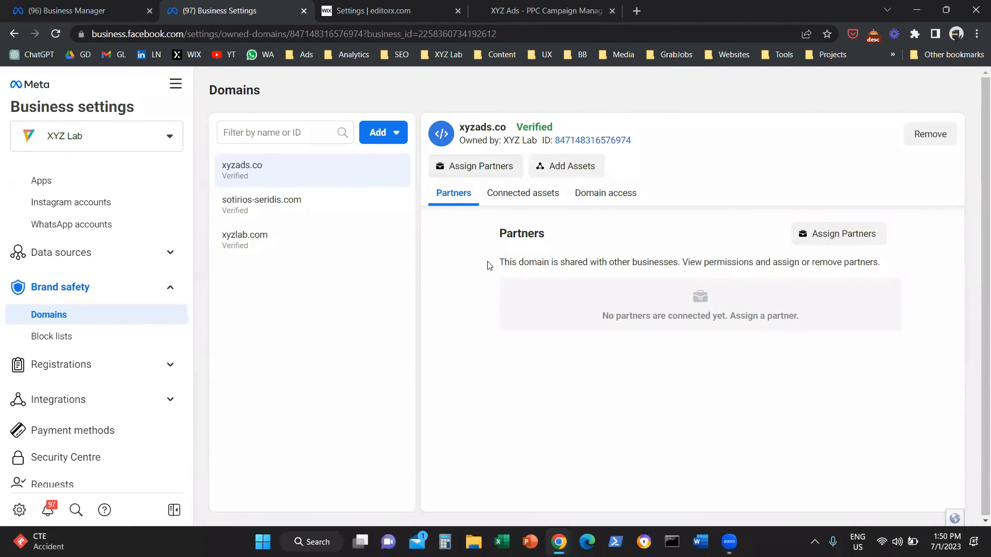
{"action": "mouse_move", "coordinate": [454, 314]}
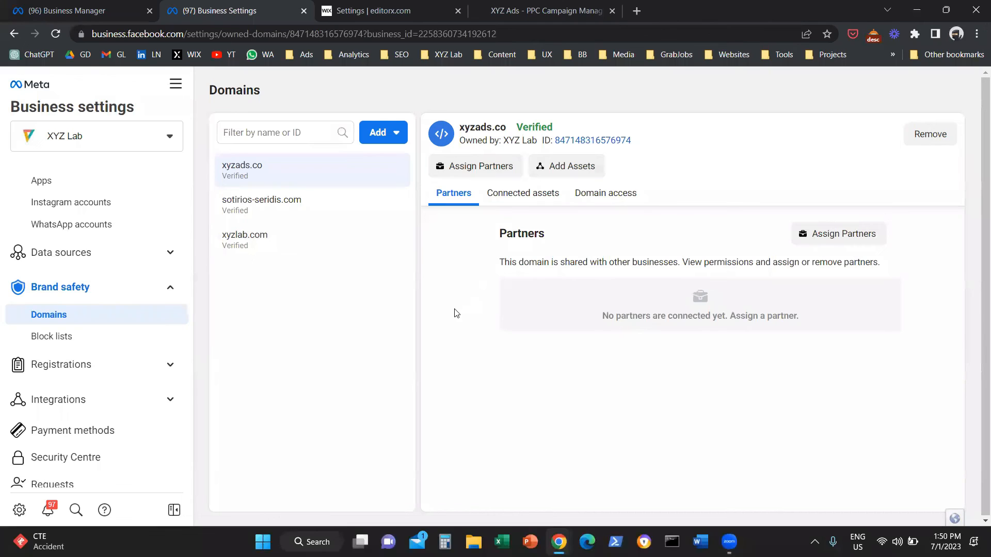
{"action": "mouse_move", "coordinate": [19, 510]}
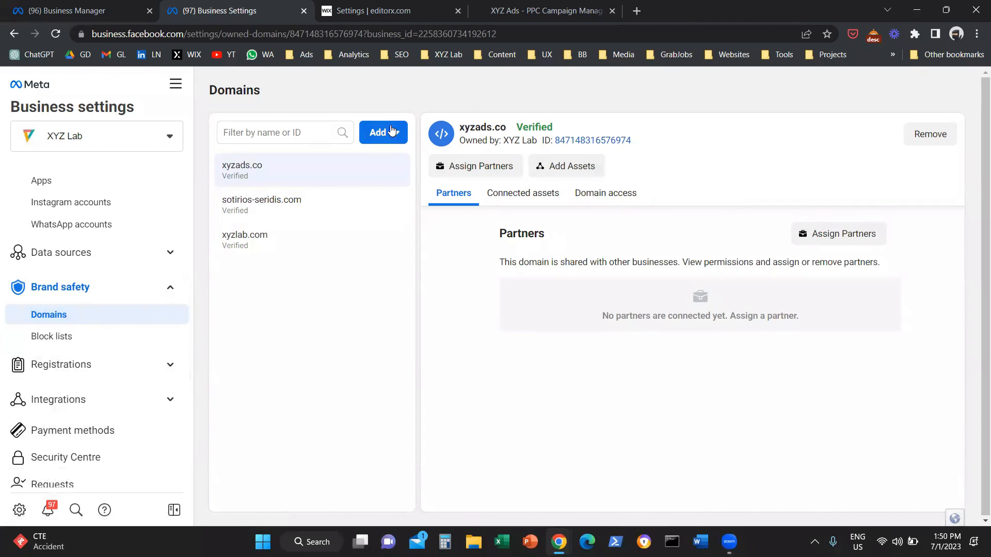
{"action": "left_click", "coordinate": [382, 132]}
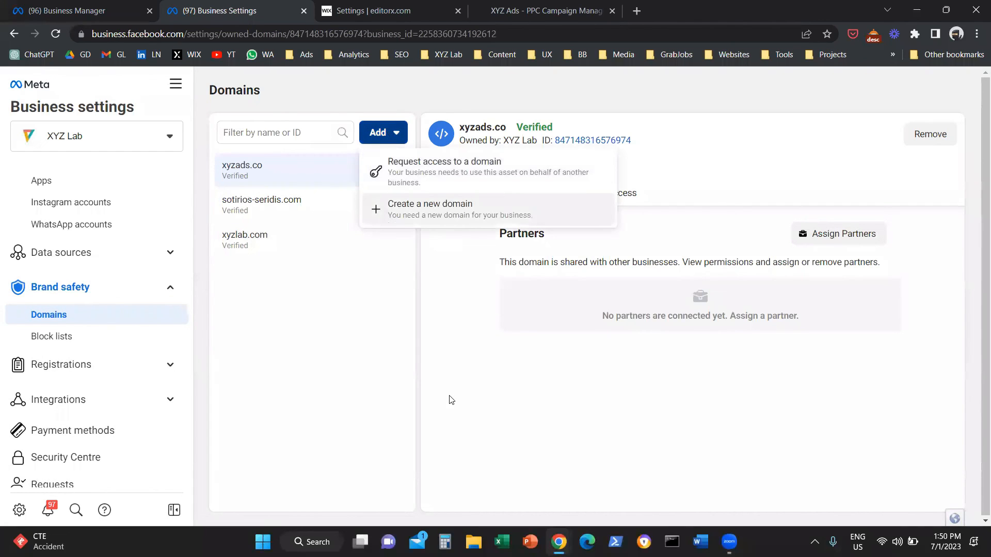
{"action": "left_click", "coordinate": [451, 399]}
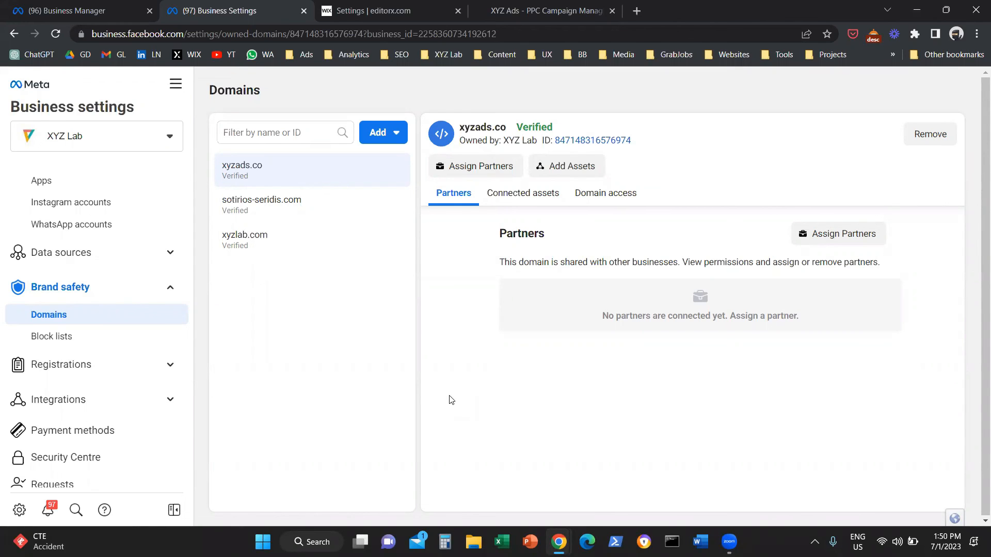
{"action": "mouse_move", "coordinate": [457, 399]}
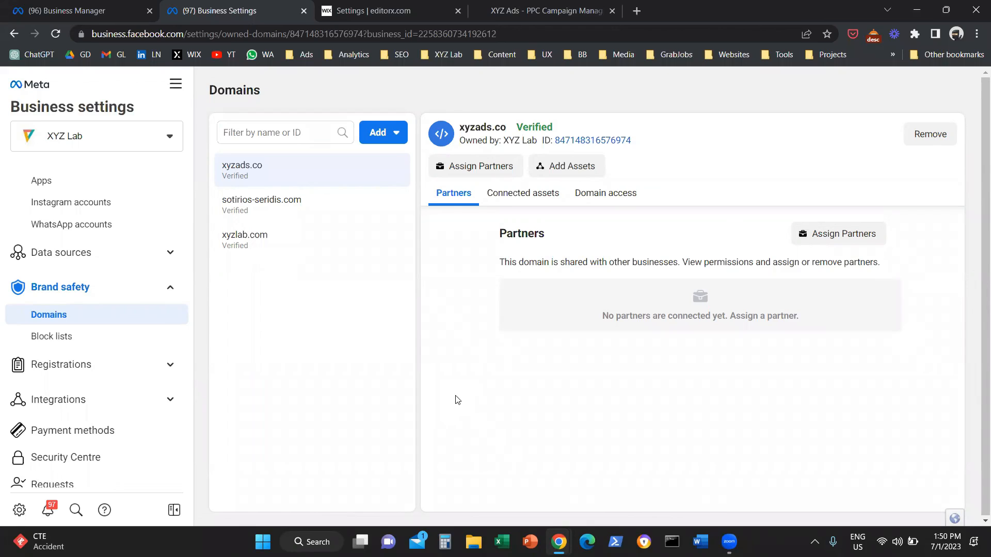